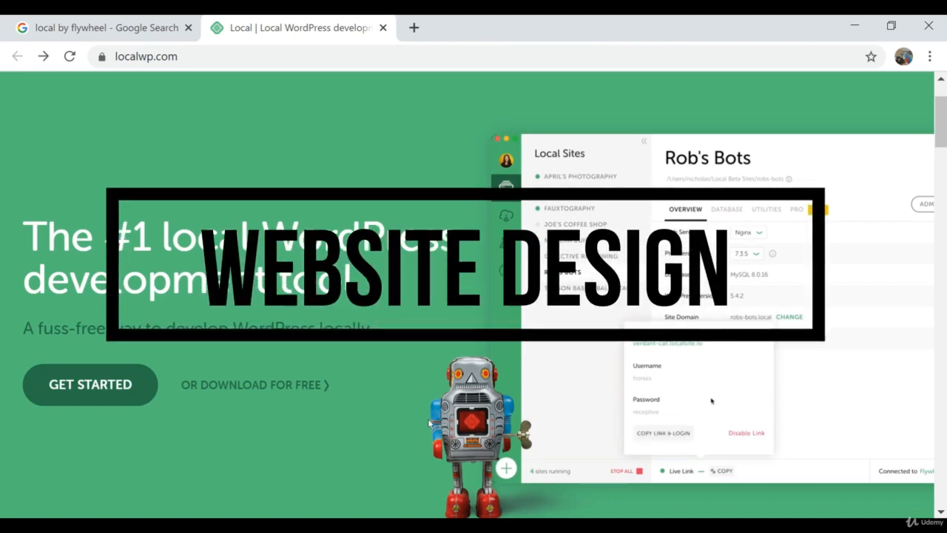
Step: Search Windows for 'local' to locate the Local app
left_click(727, 208)
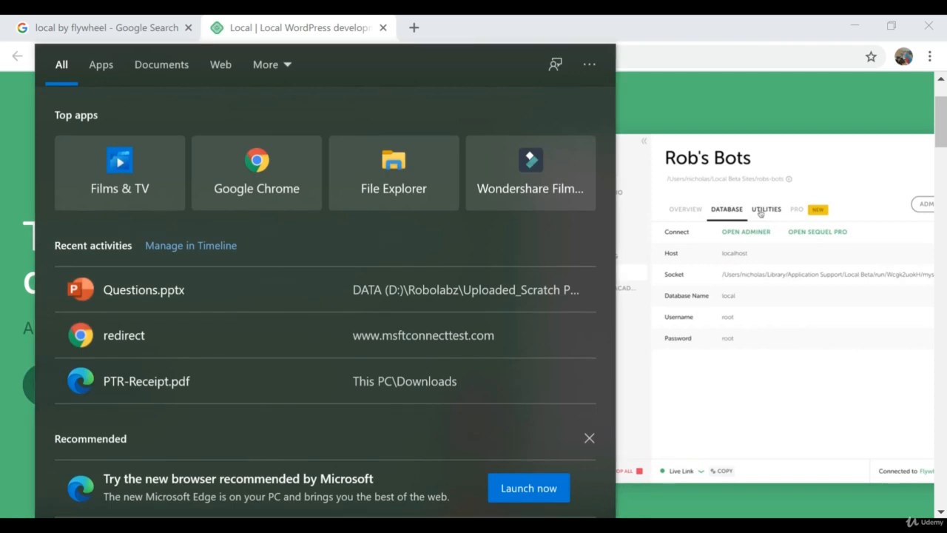
left_click(766, 208)
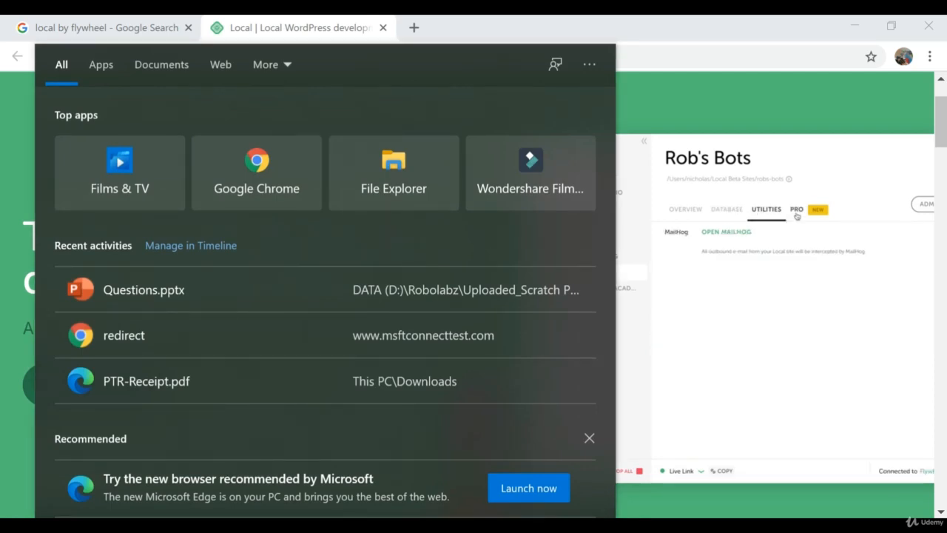
type("local")
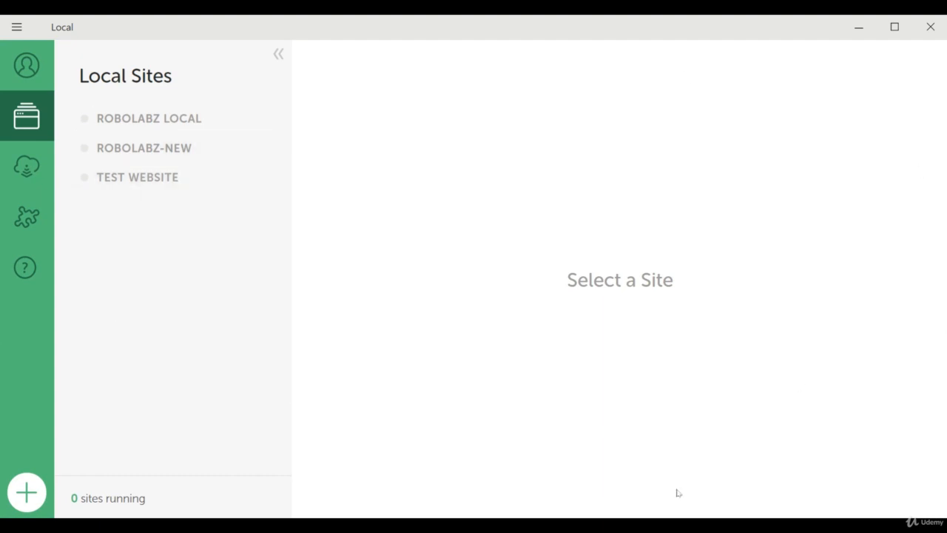
mouse_move(146, 94)
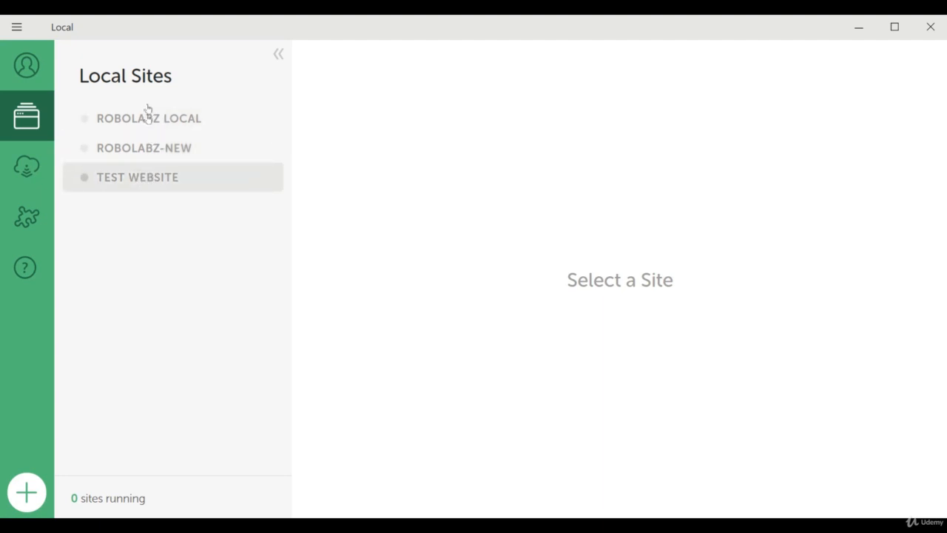
mouse_move(139, 212)
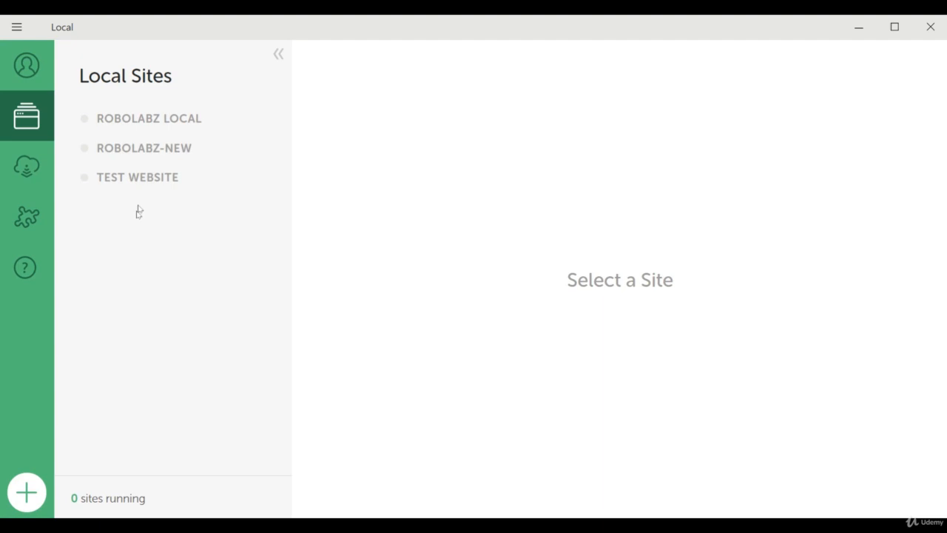
mouse_move(118, 108)
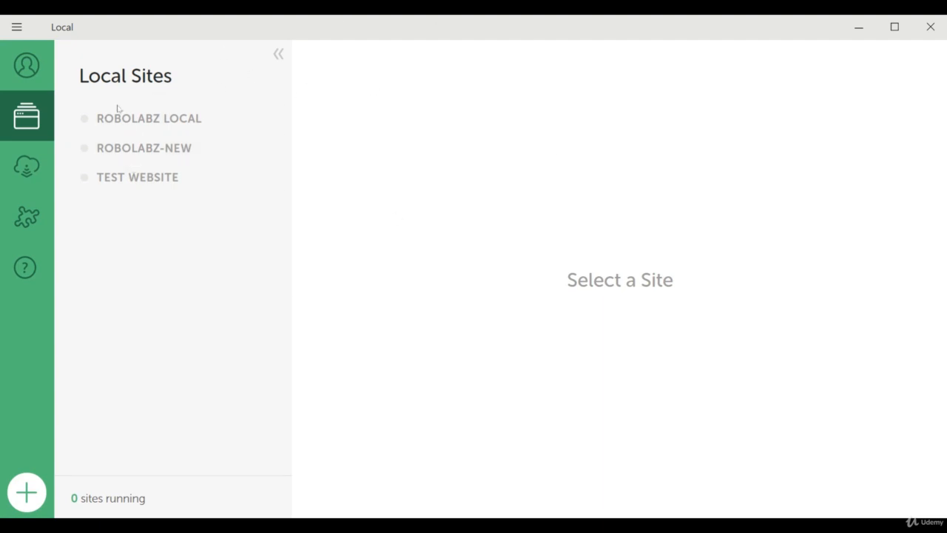
mouse_move(679, 198)
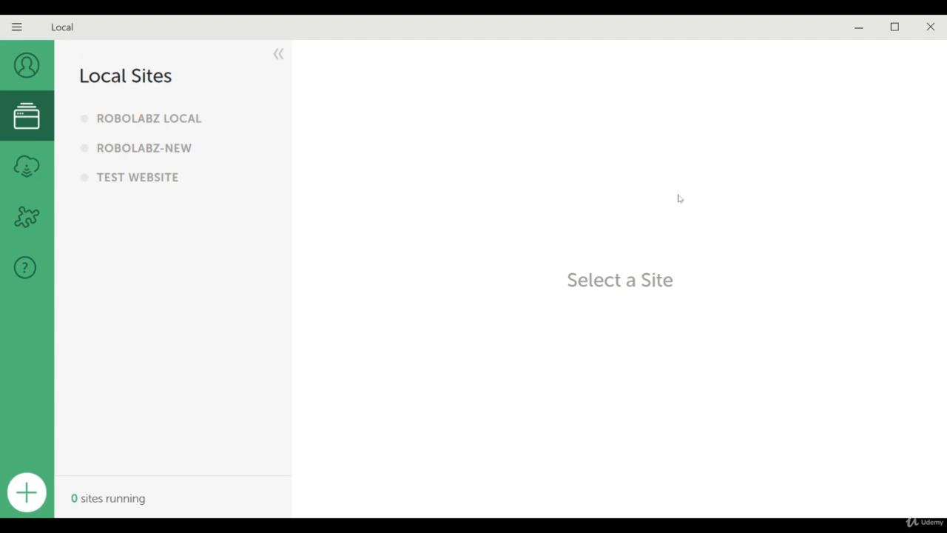
mouse_move(26, 492)
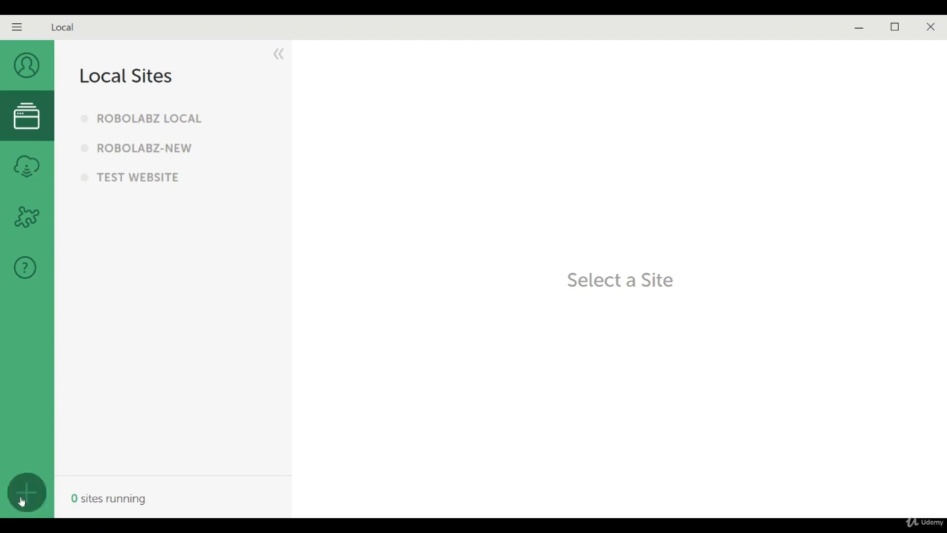
mouse_move(27, 492)
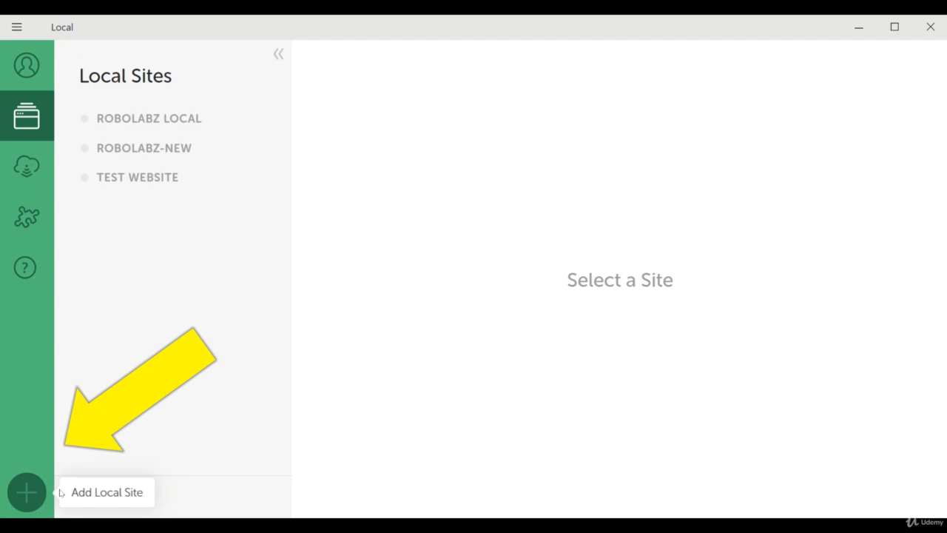
mouse_move(28, 492)
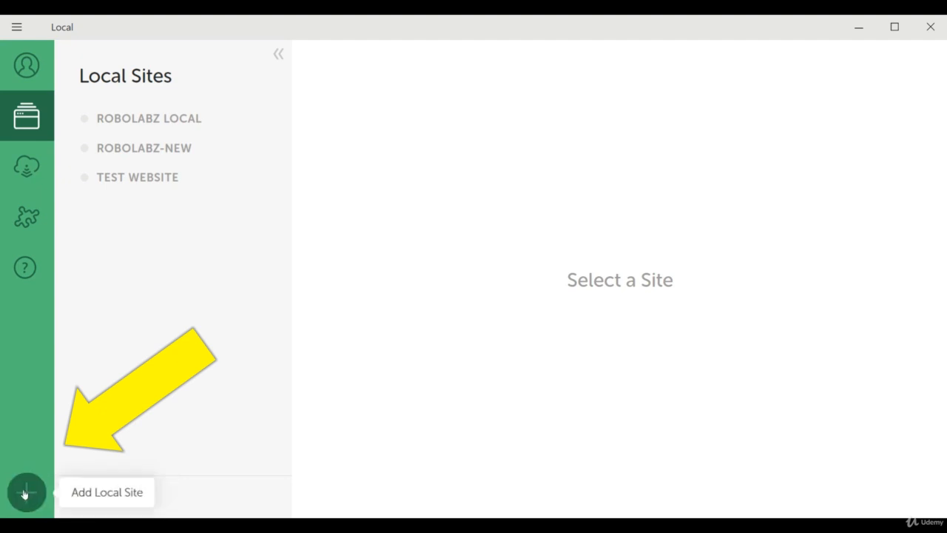
Step: Start a new local site named 'myfirstwebsite1'
left_click(27, 491)
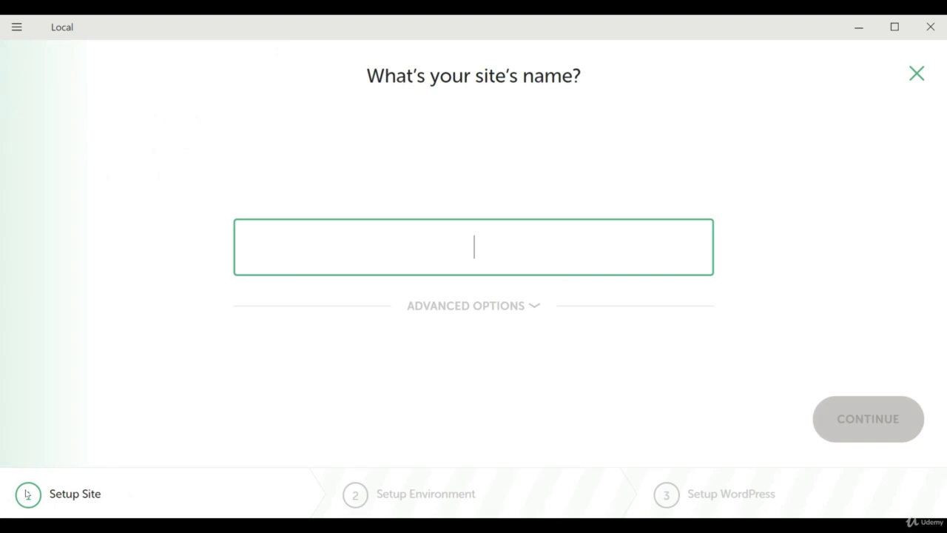
mouse_move(410, 279)
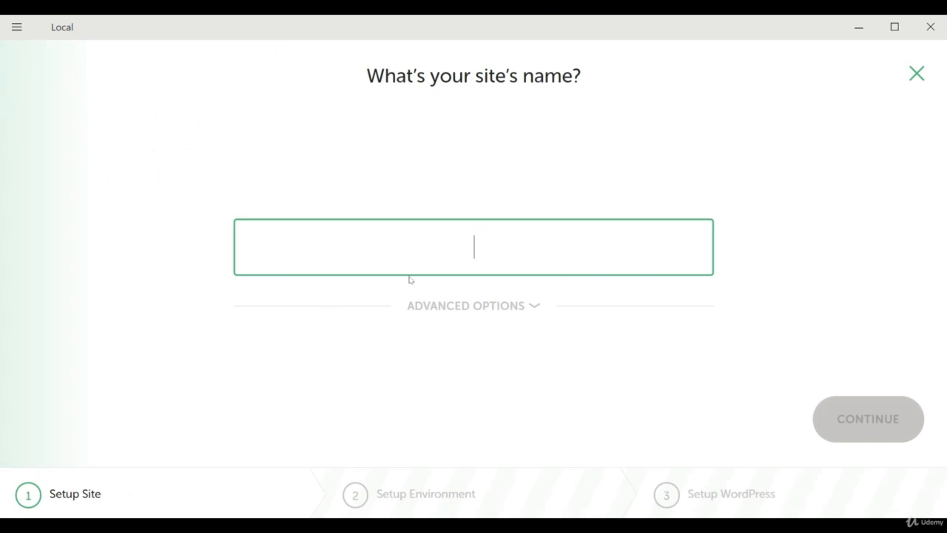
mouse_move(522, 77)
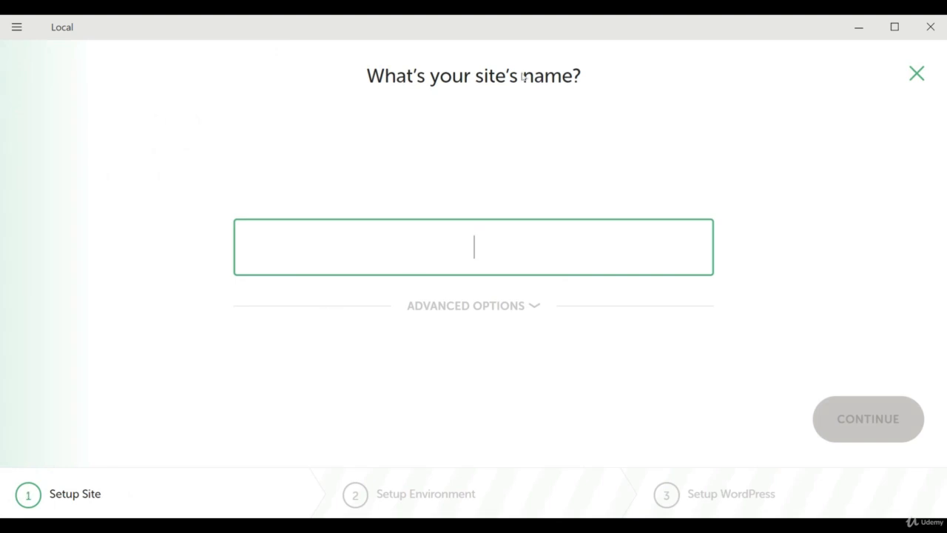
mouse_move(584, 162)
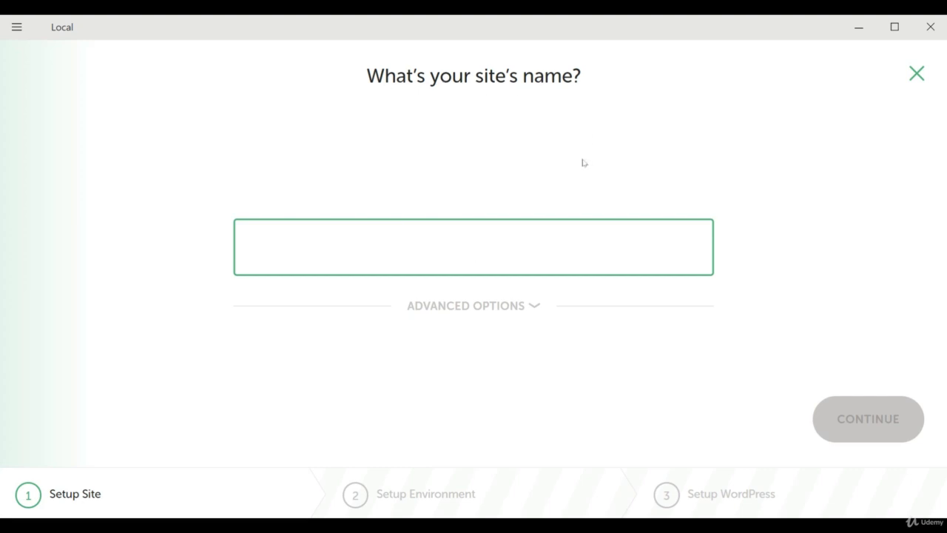
type("my")
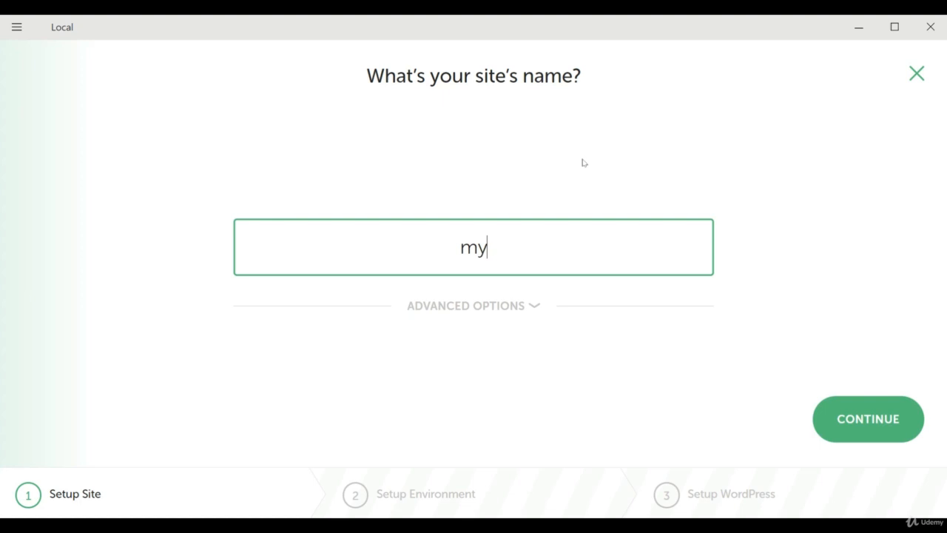
type("fir")
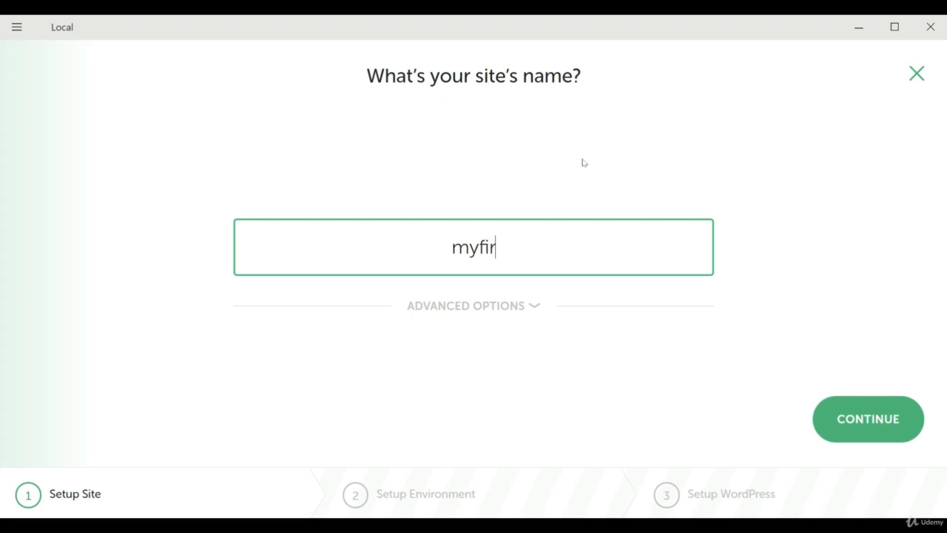
type("stweb")
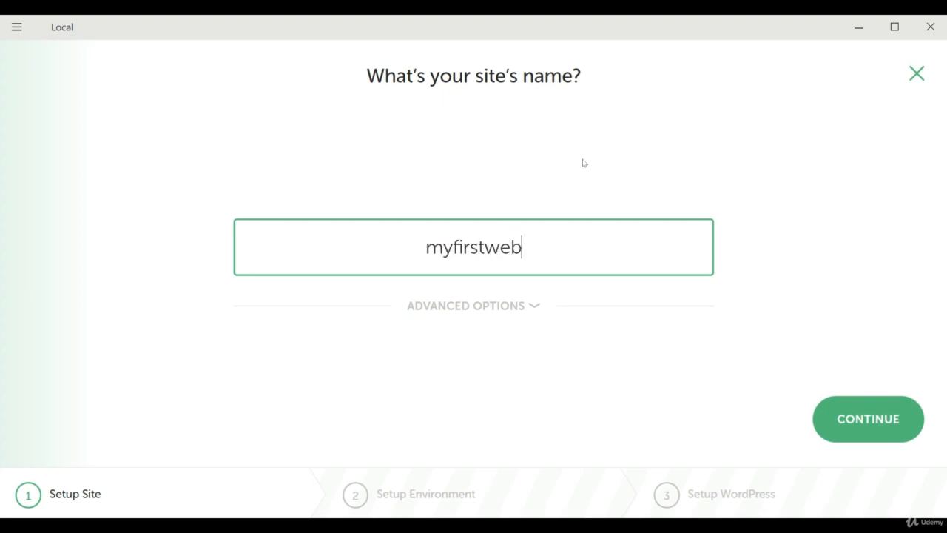
type("site")
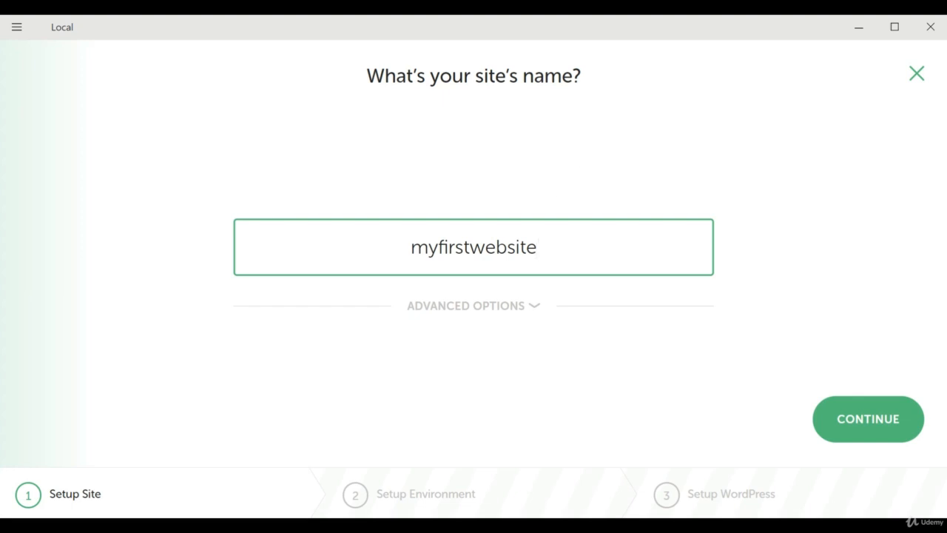
type("1")
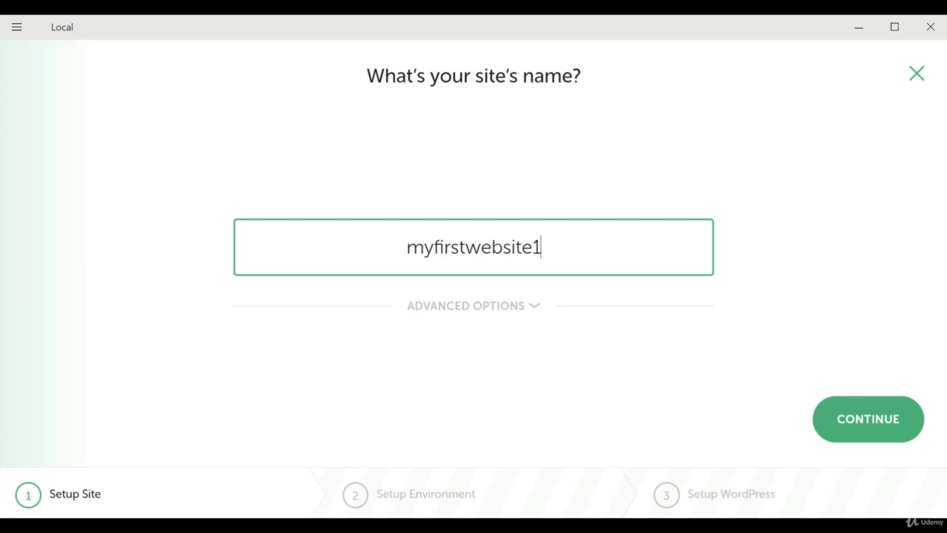
mouse_move(451, 321)
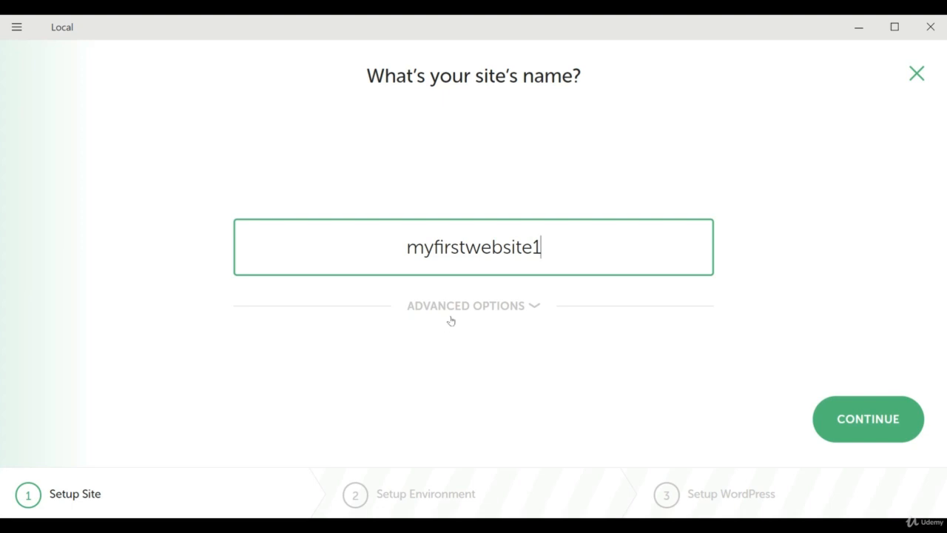
Step: Check and collapse Advanced Options, then advance to the environment step
left_click(473, 306)
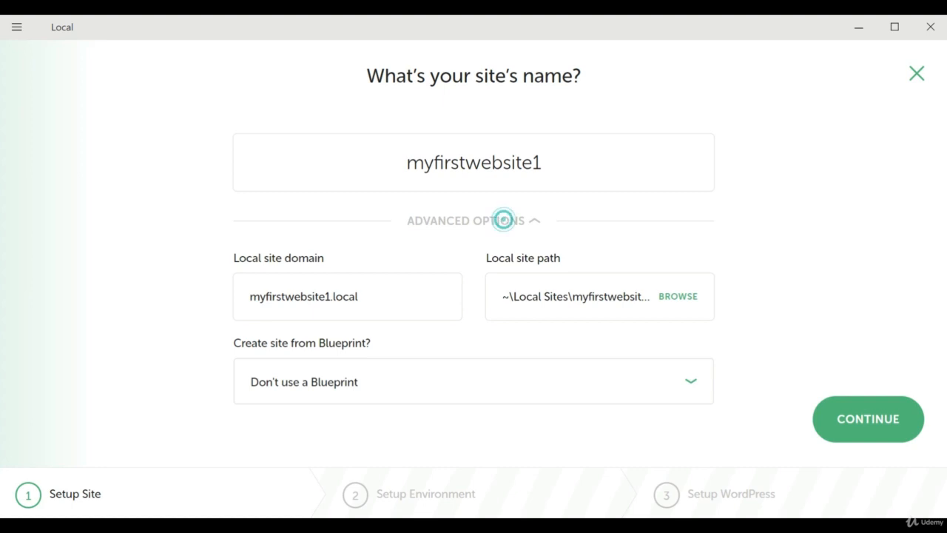
left_click(473, 220)
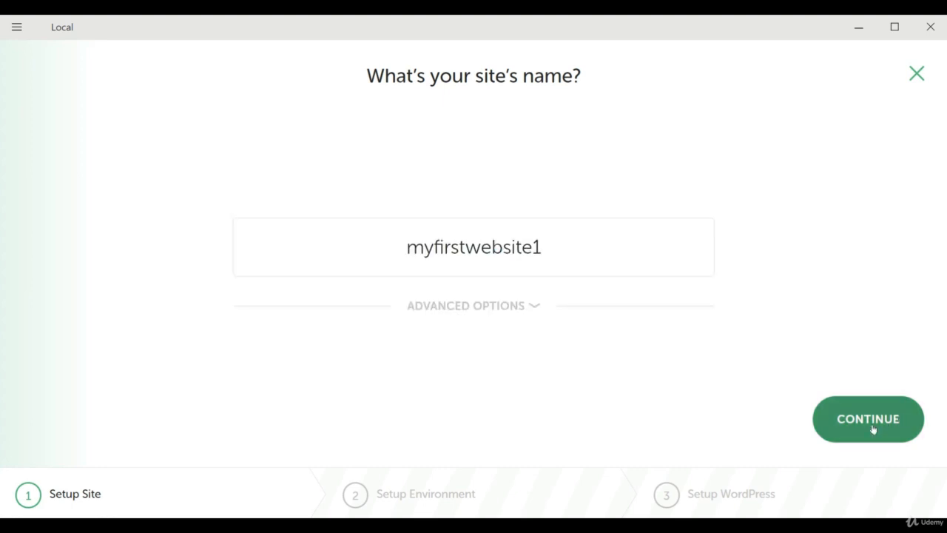
left_click(867, 418)
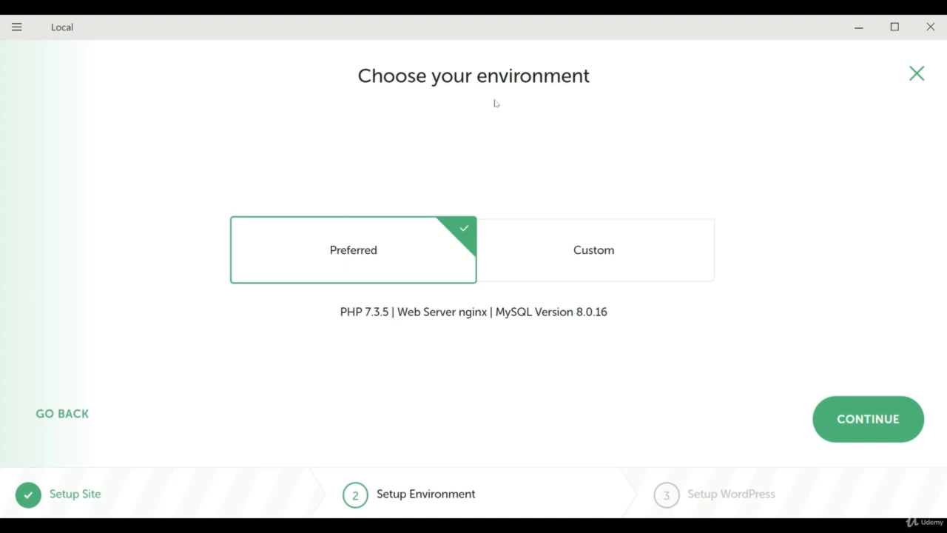
mouse_move(561, 256)
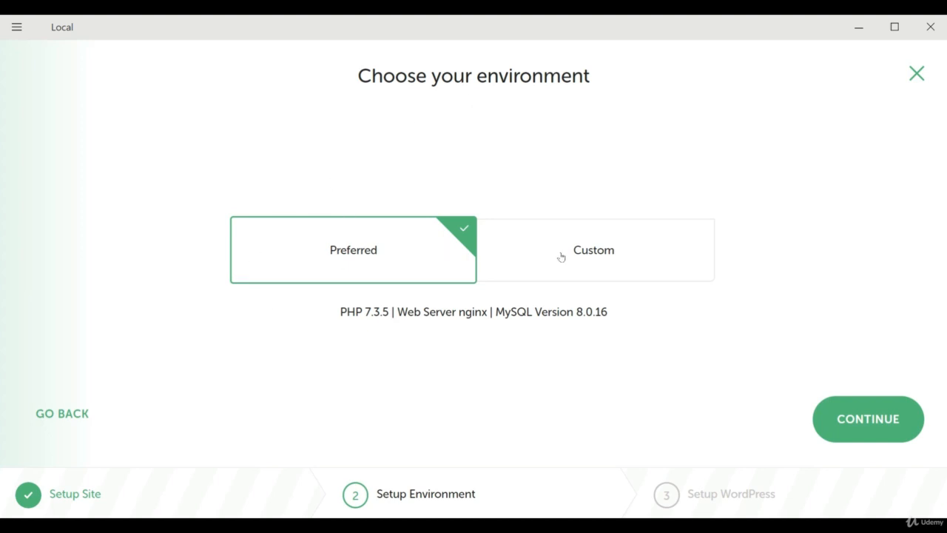
mouse_move(576, 258)
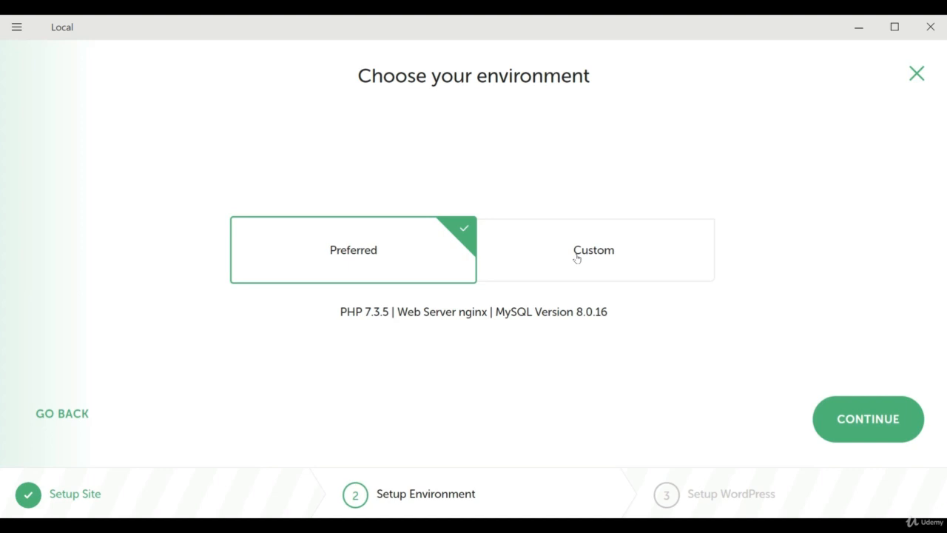
mouse_move(416, 257)
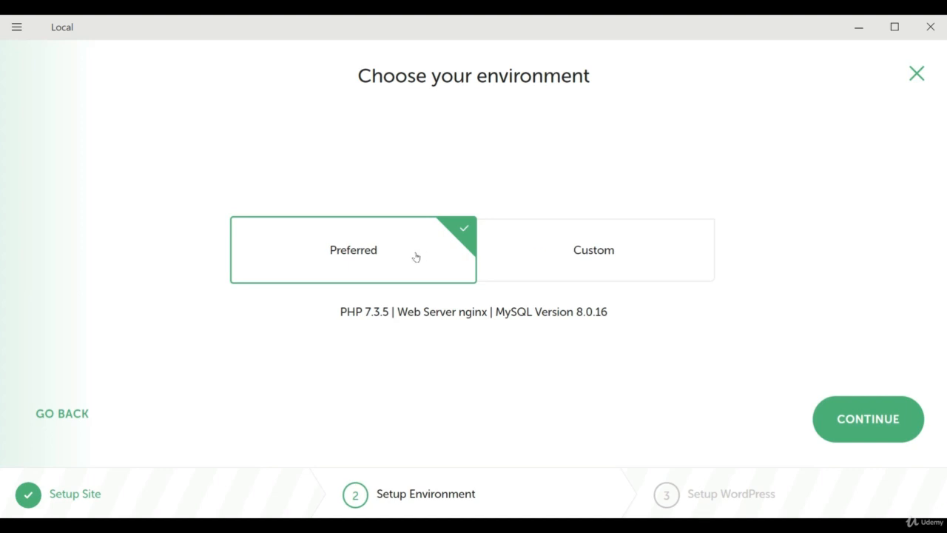
mouse_move(627, 386)
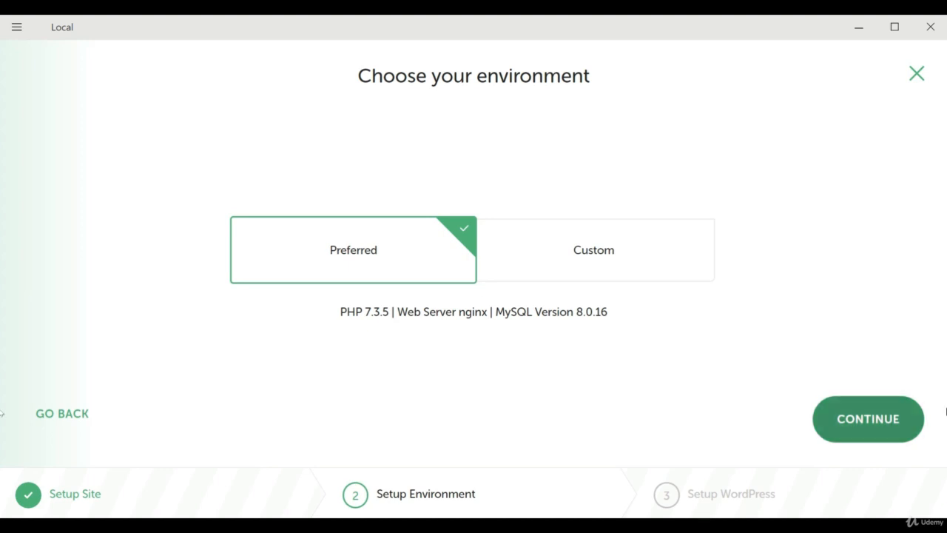
mouse_move(867, 418)
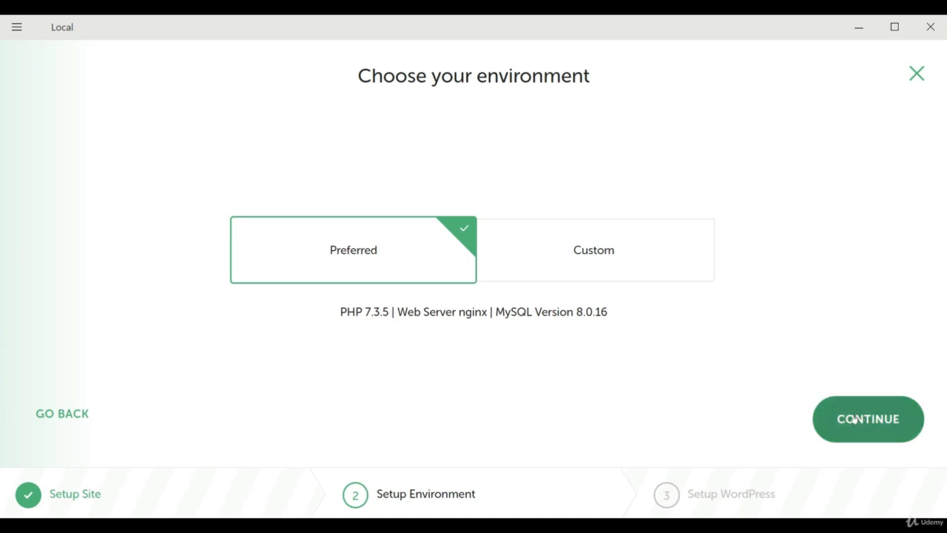
Step: Accept the Preferred environment and continue to WordPress setup
left_click(868, 419)
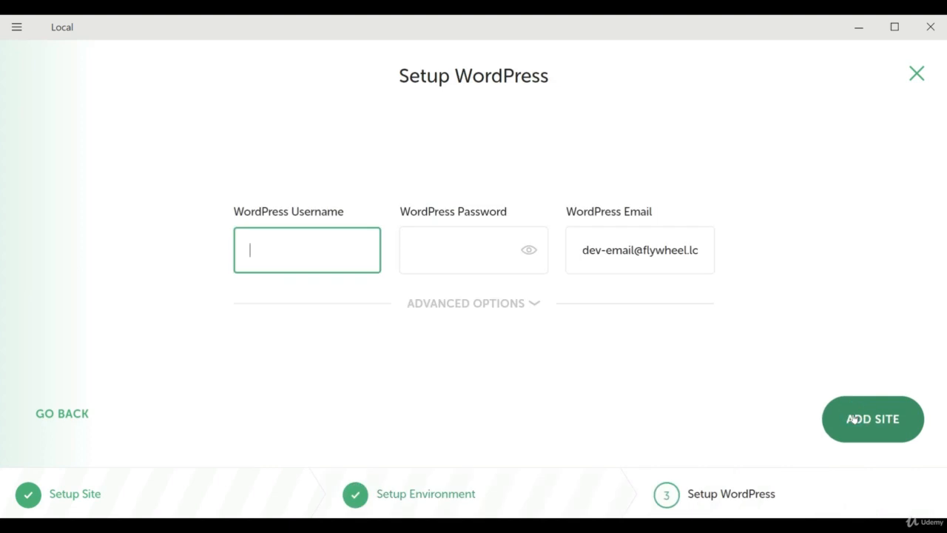
mouse_move(427, 400)
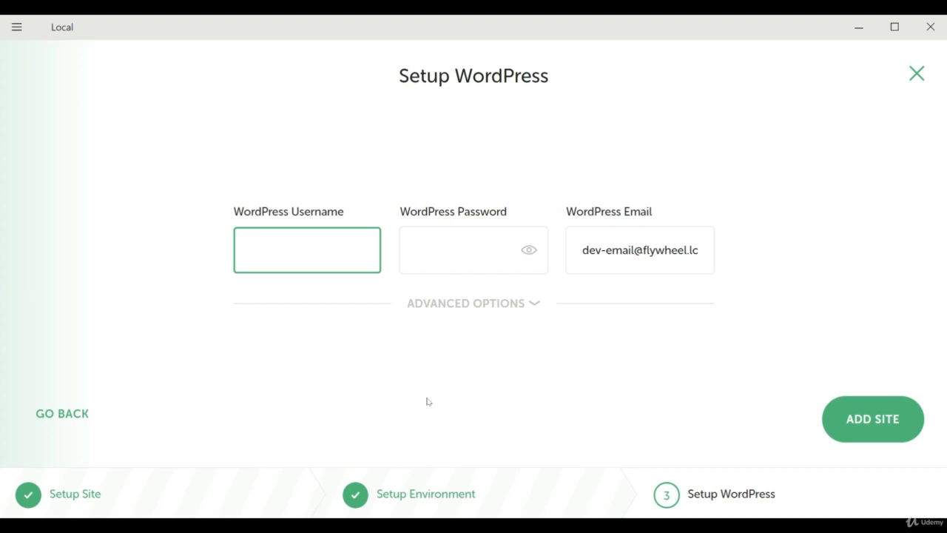
Step: Enter admin username 'robolabz', review Advanced Options, and add the site
type("rob")
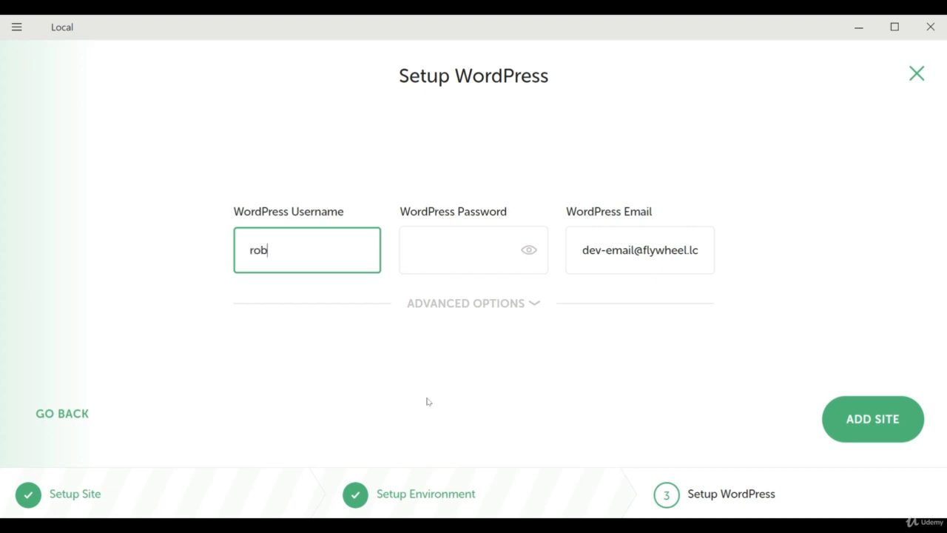
type("olabz")
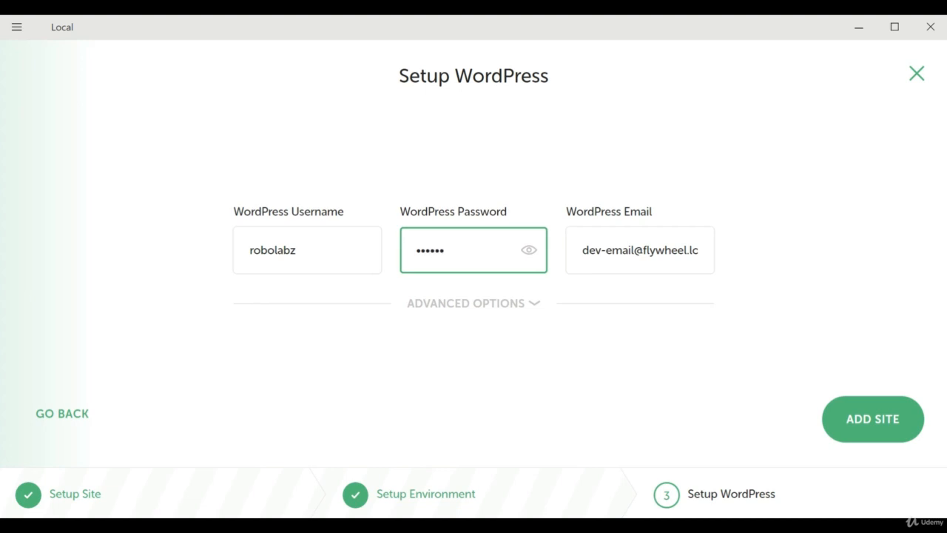
mouse_move(486, 308)
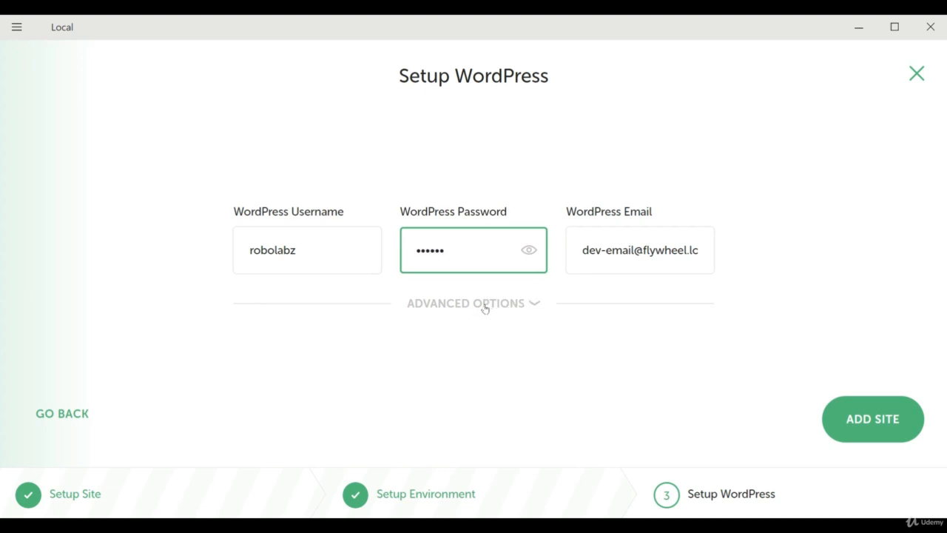
left_click(473, 302)
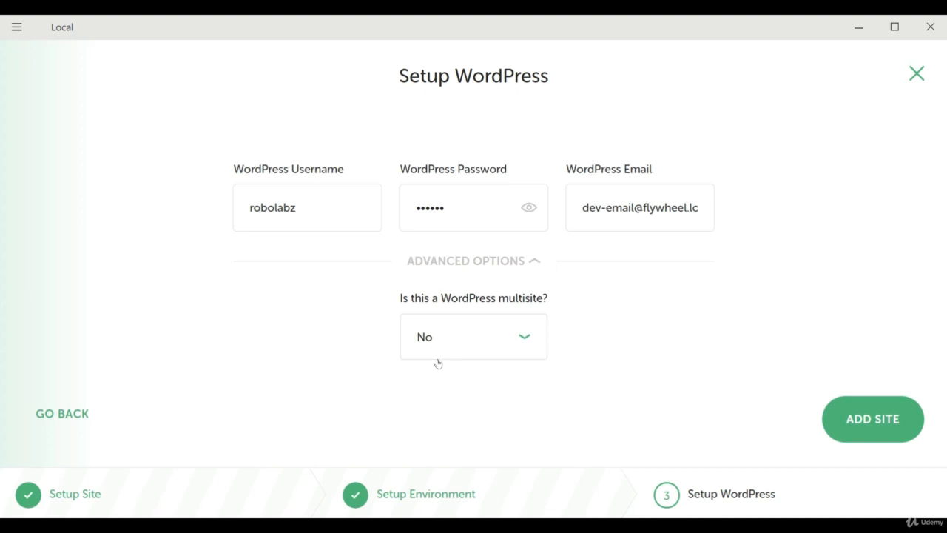
mouse_move(481, 263)
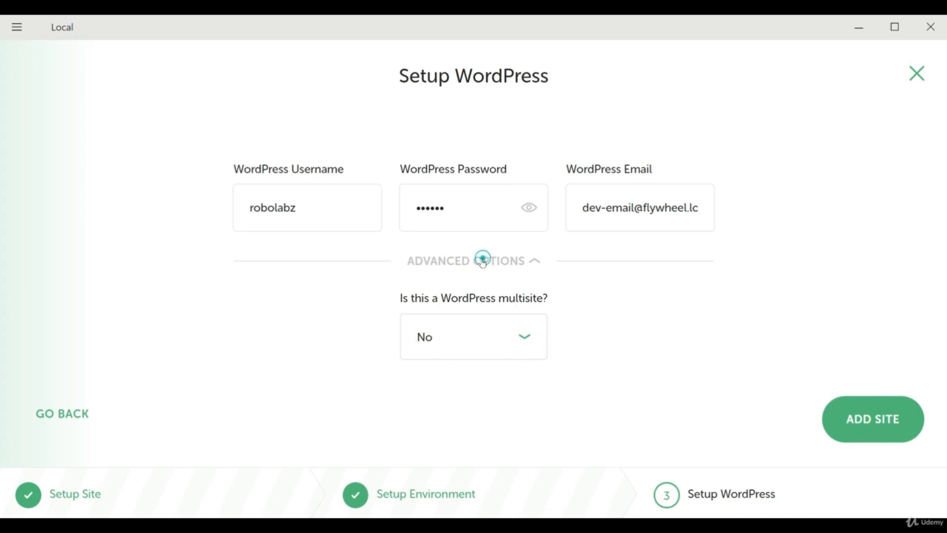
left_click(472, 259)
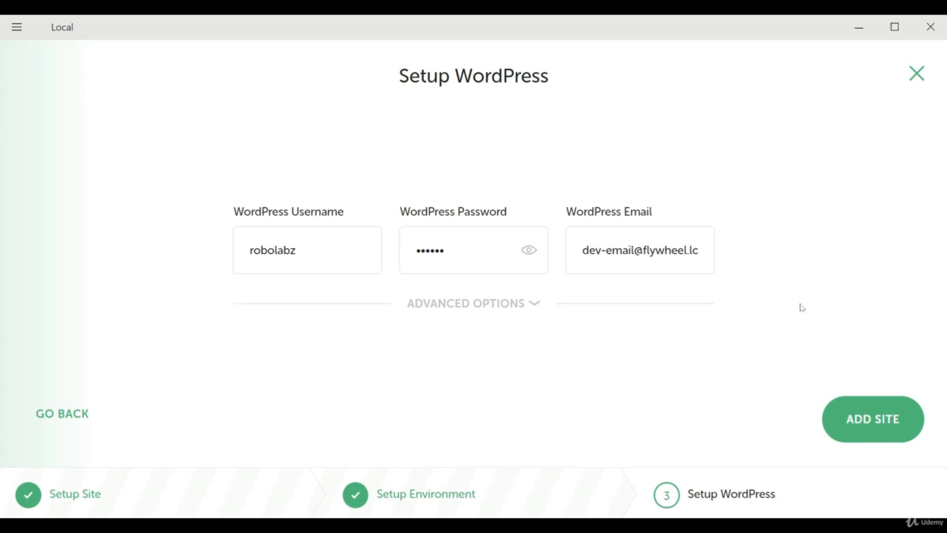
mouse_move(843, 419)
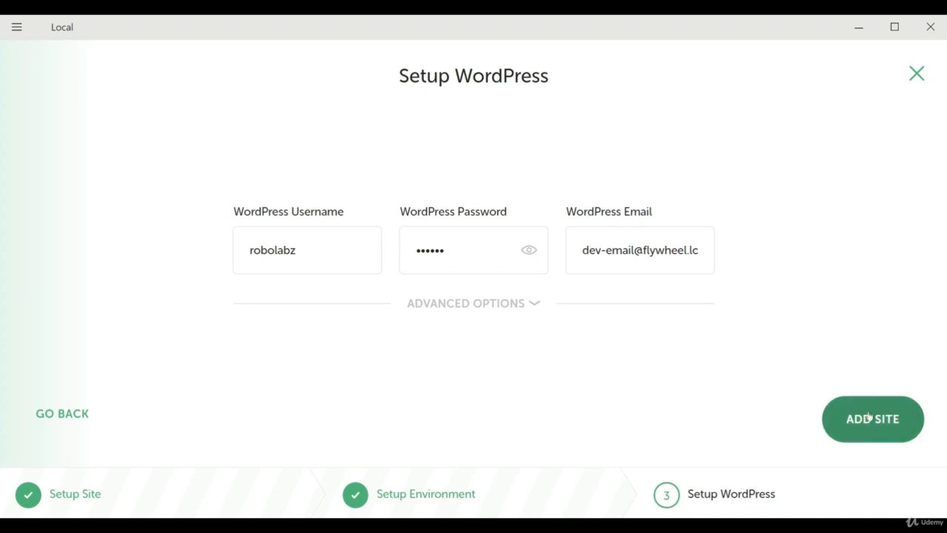
left_click(872, 419)
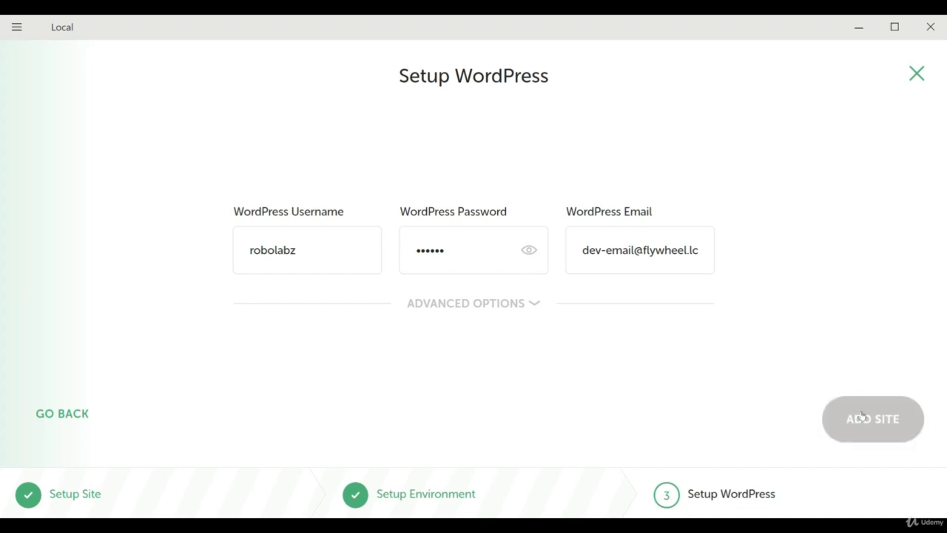
left_click(872, 419)
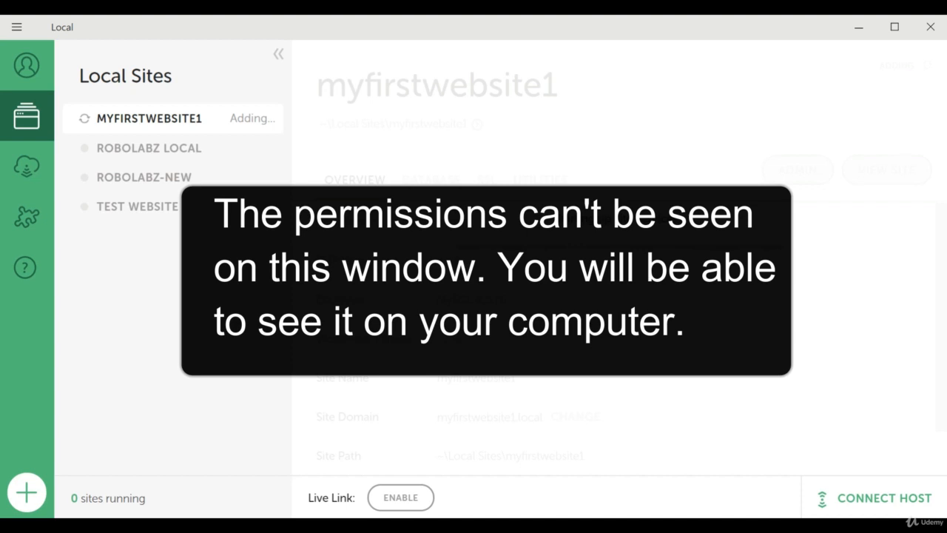
mouse_move(394, 380)
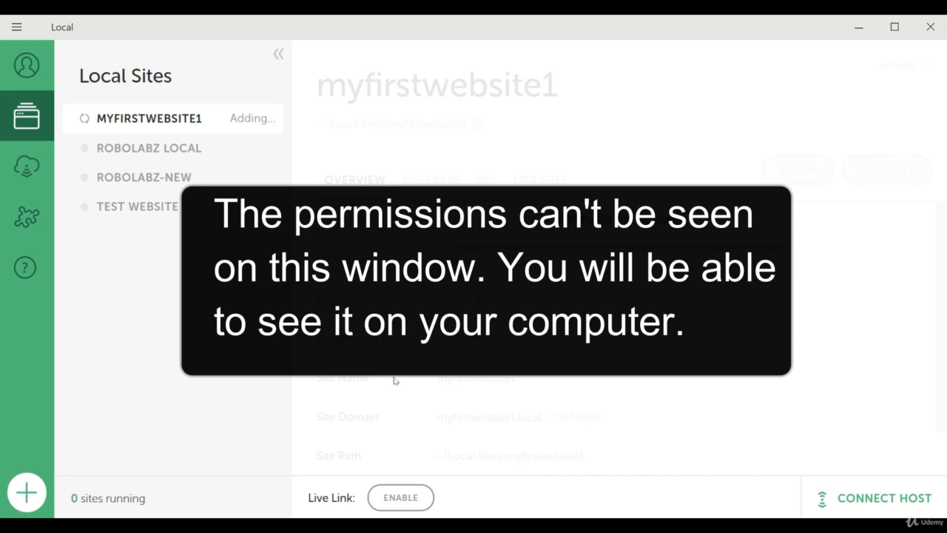